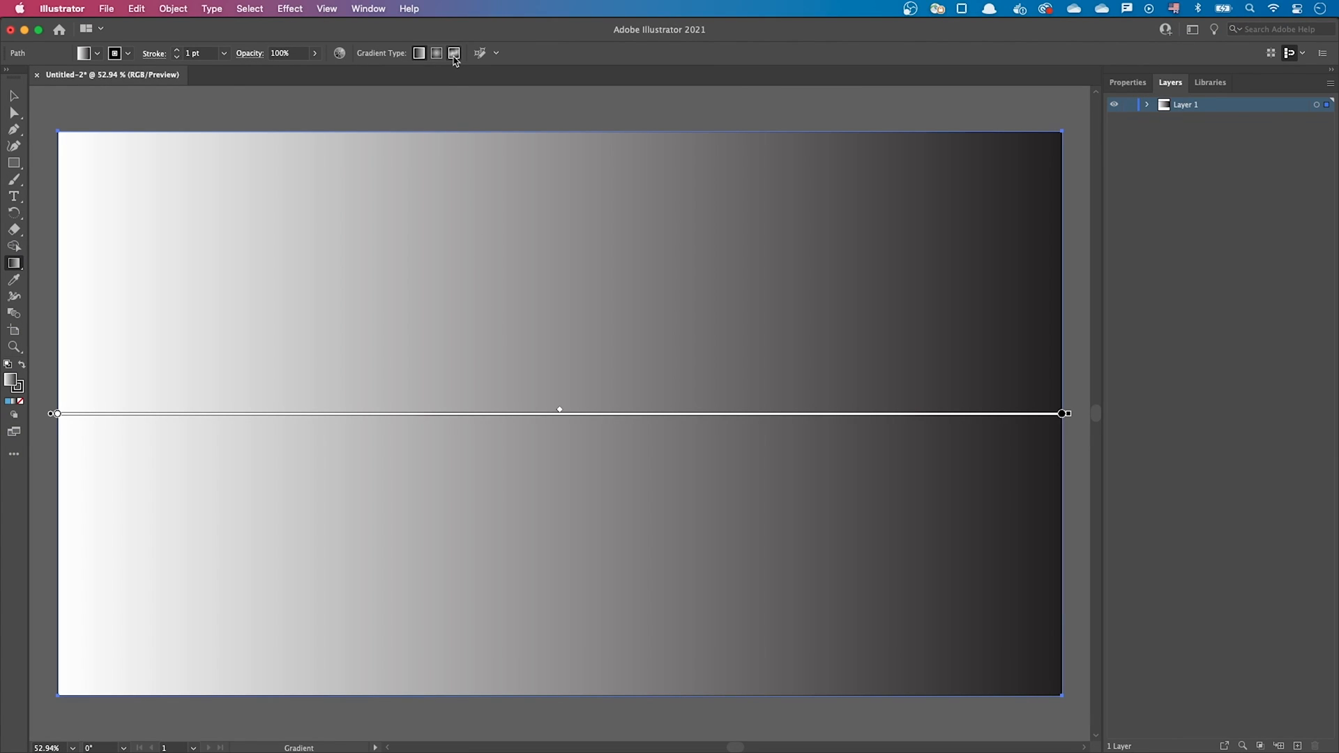
Step: Make the rectangle's gradient freeform, with a pink bottom-right point and a white left point
left_click(453, 53)
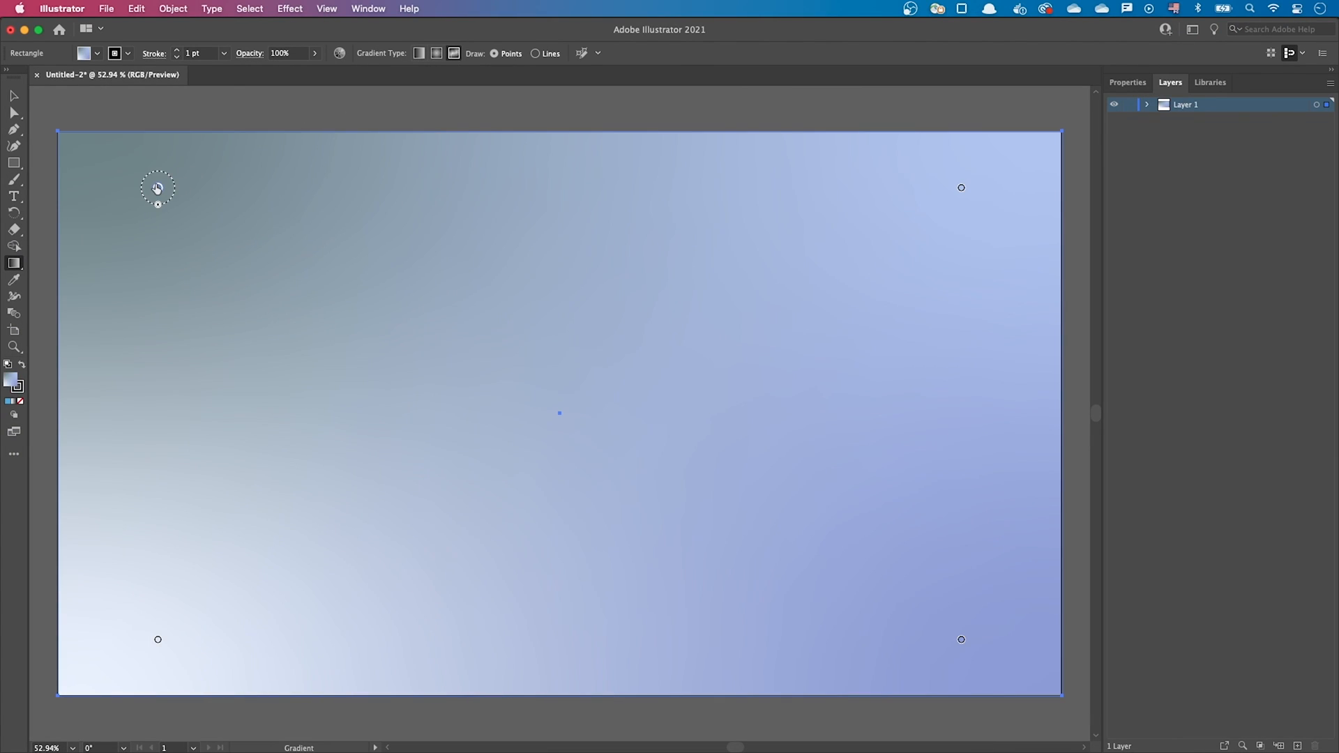
left_click(157, 187)
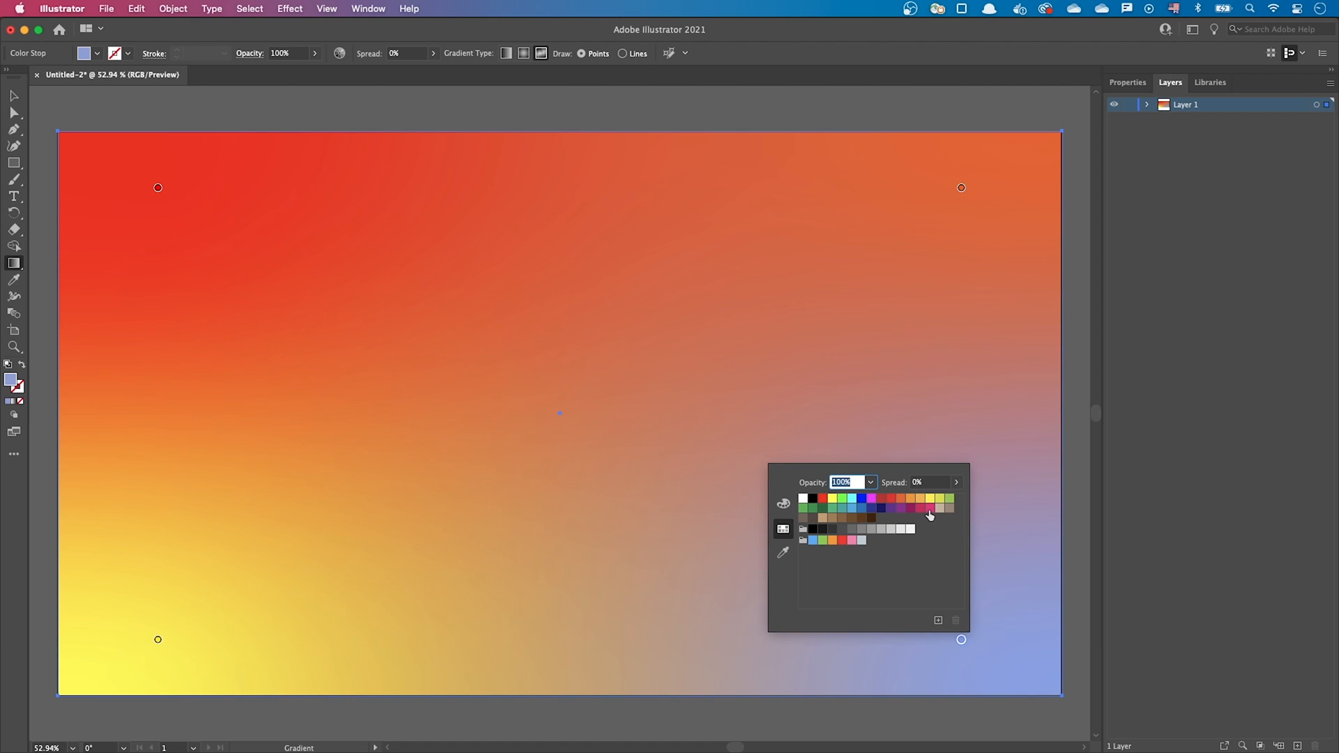
left_click(929, 514)
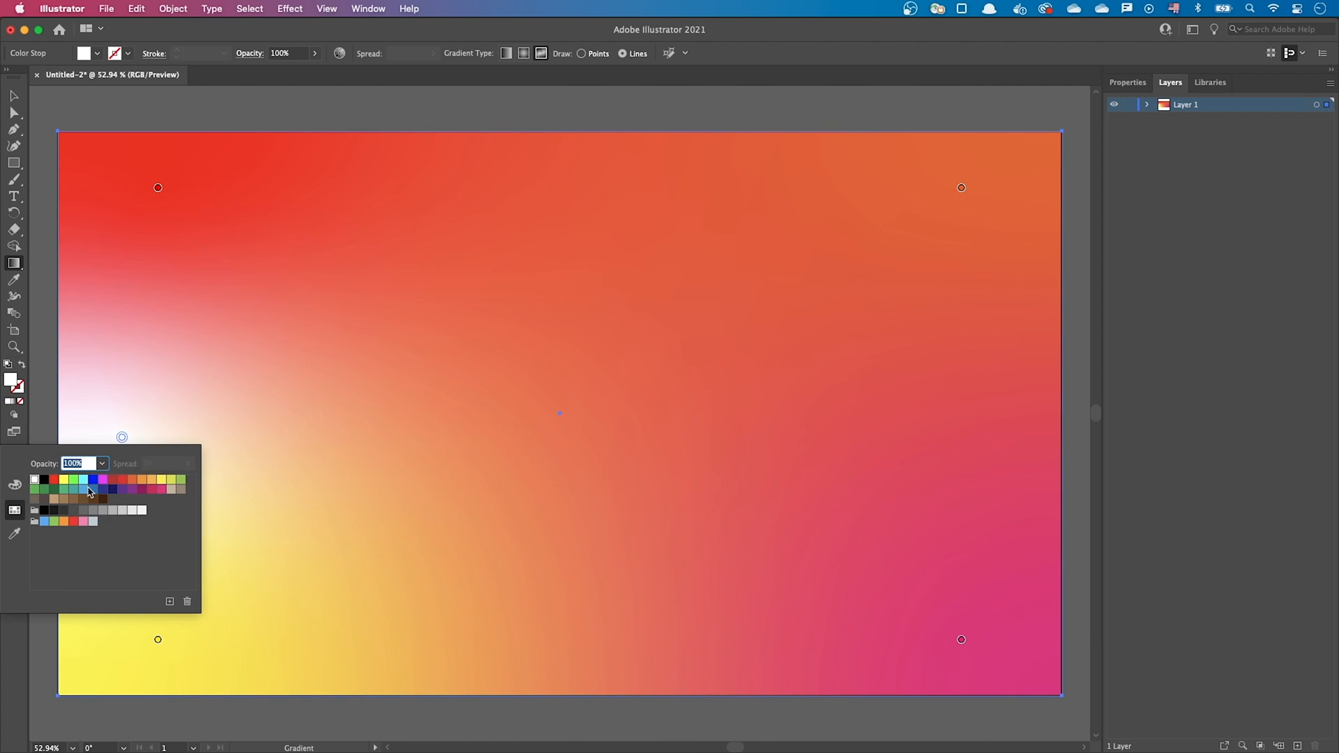
left_click(85, 487)
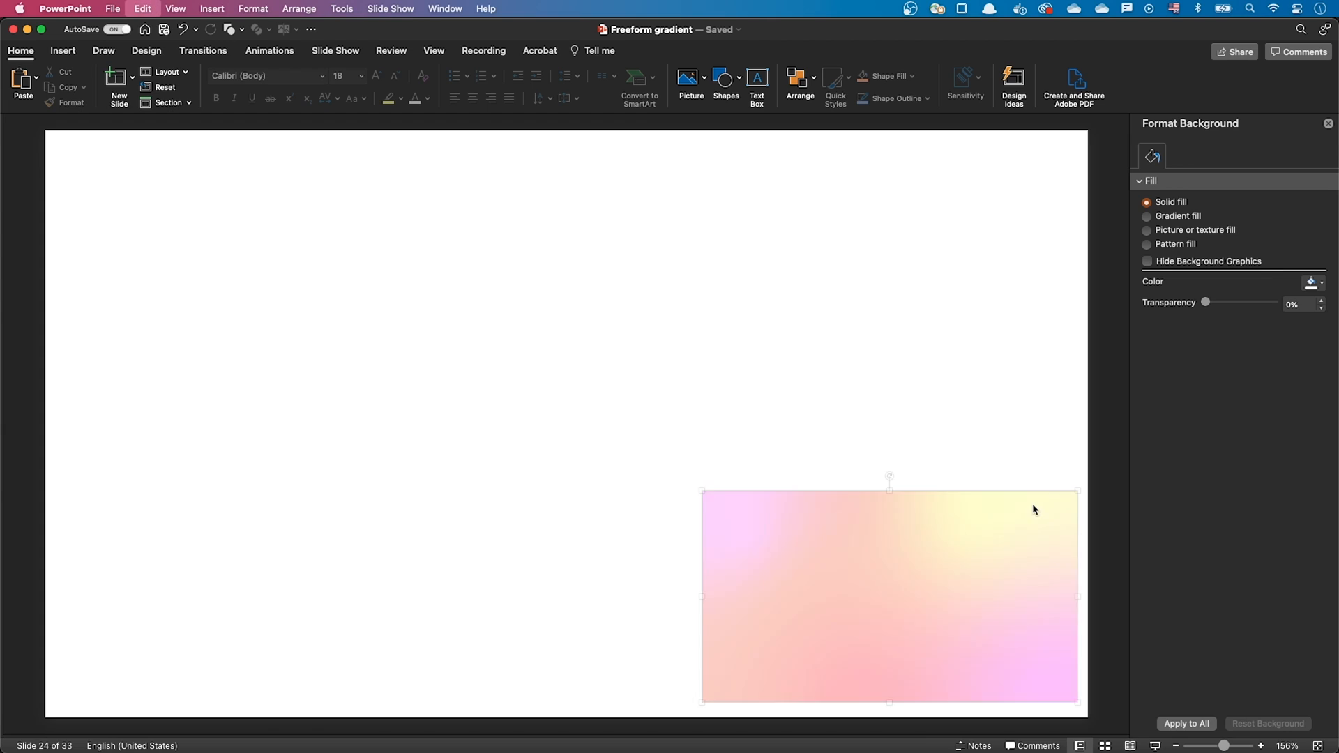
Step: Insert a rectangle and fill it with pink sampled from the gradient's top-left corner
left_click(888, 595)
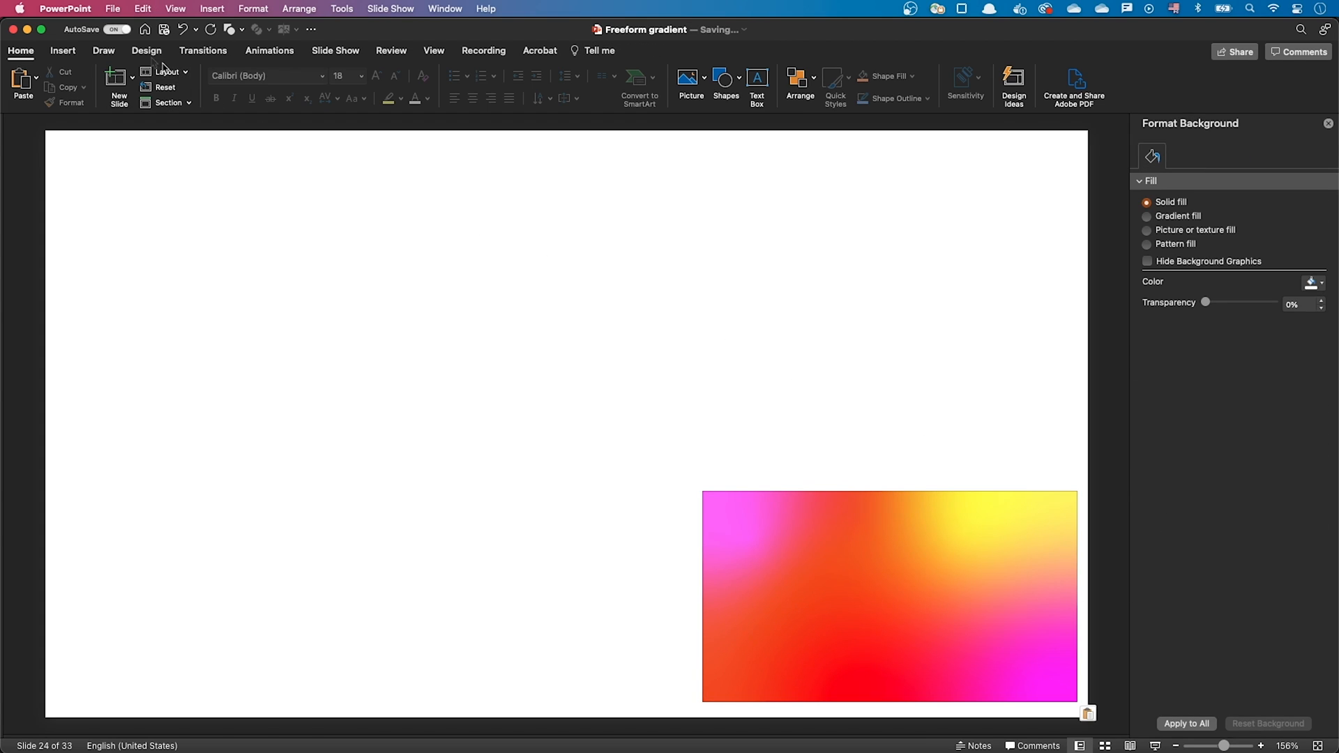
left_click(61, 51)
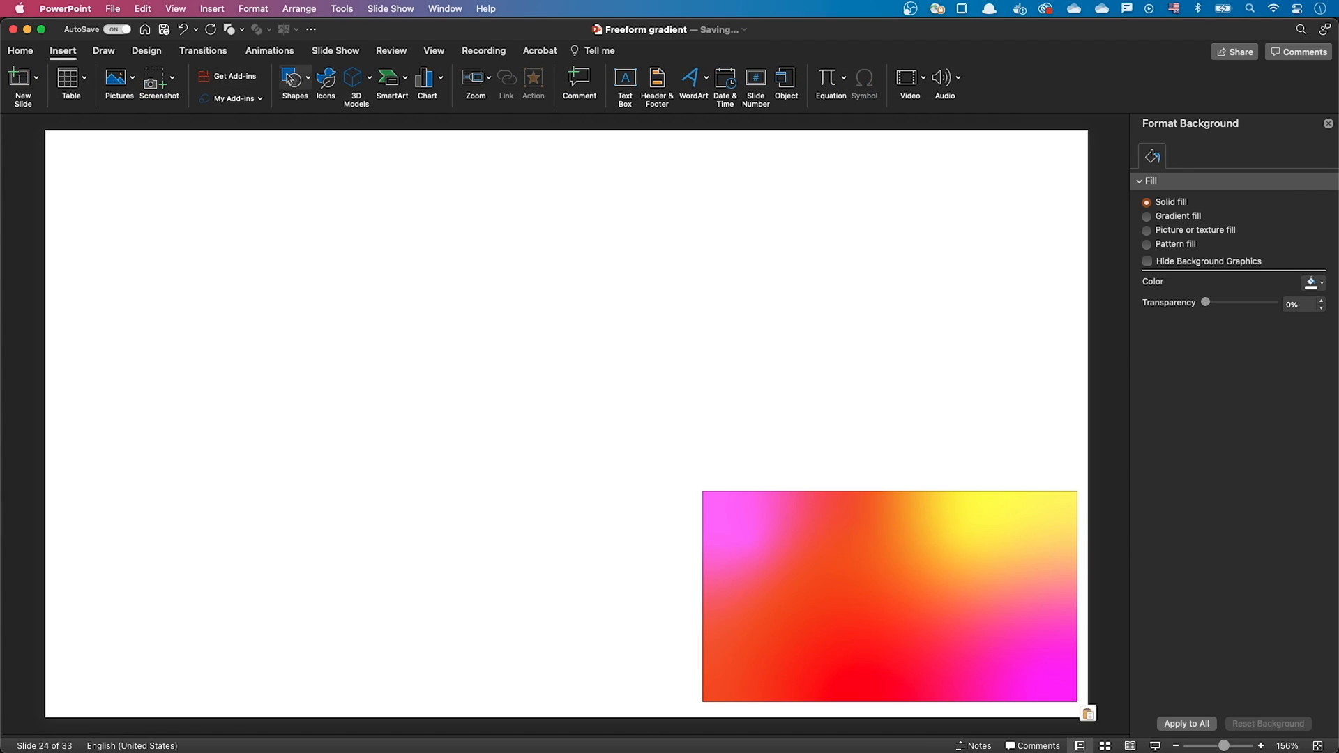
left_click(293, 81)
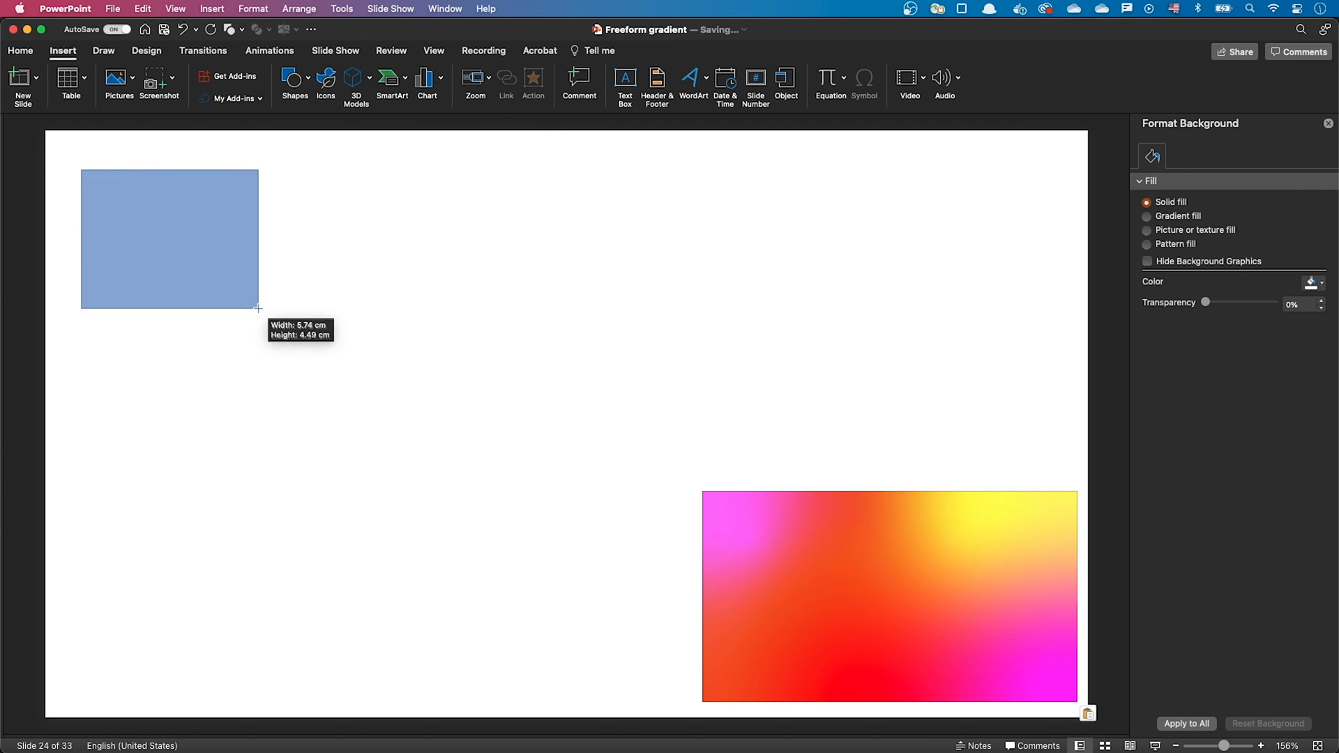
left_click(171, 247)
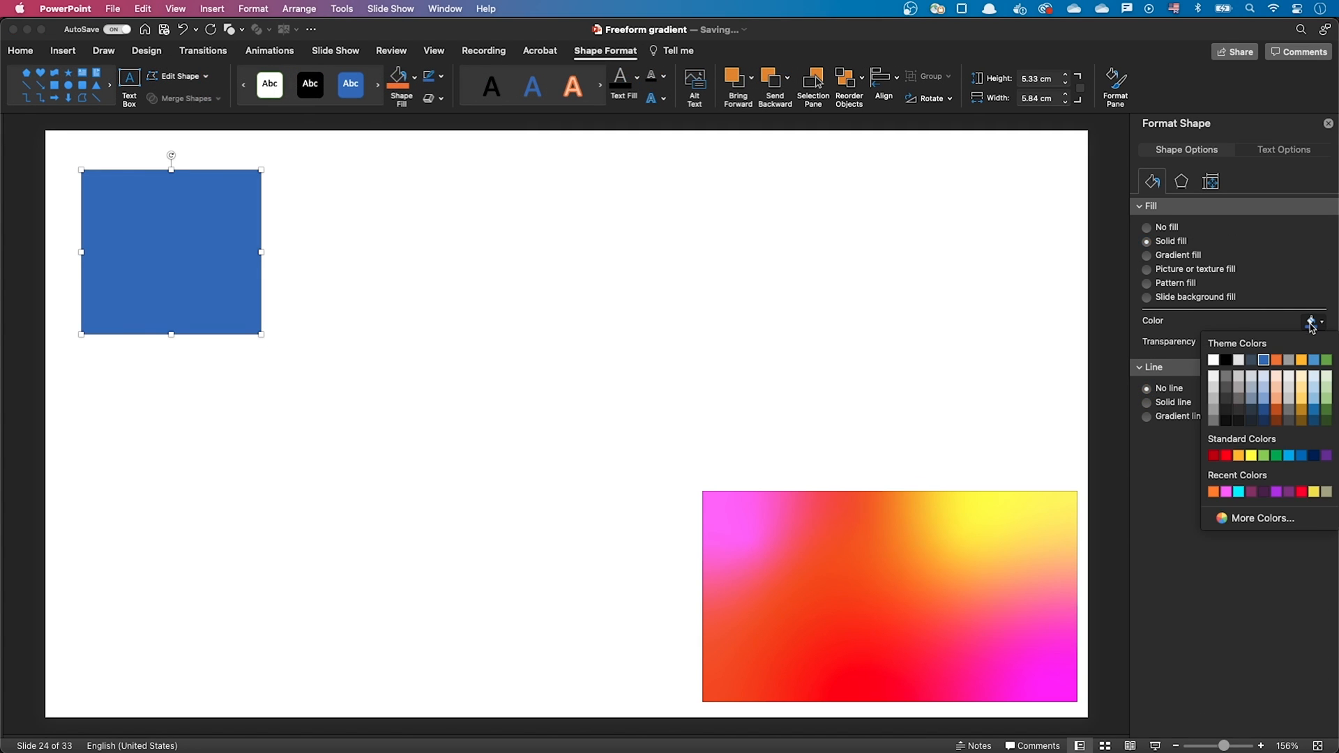
left_click(1262, 517)
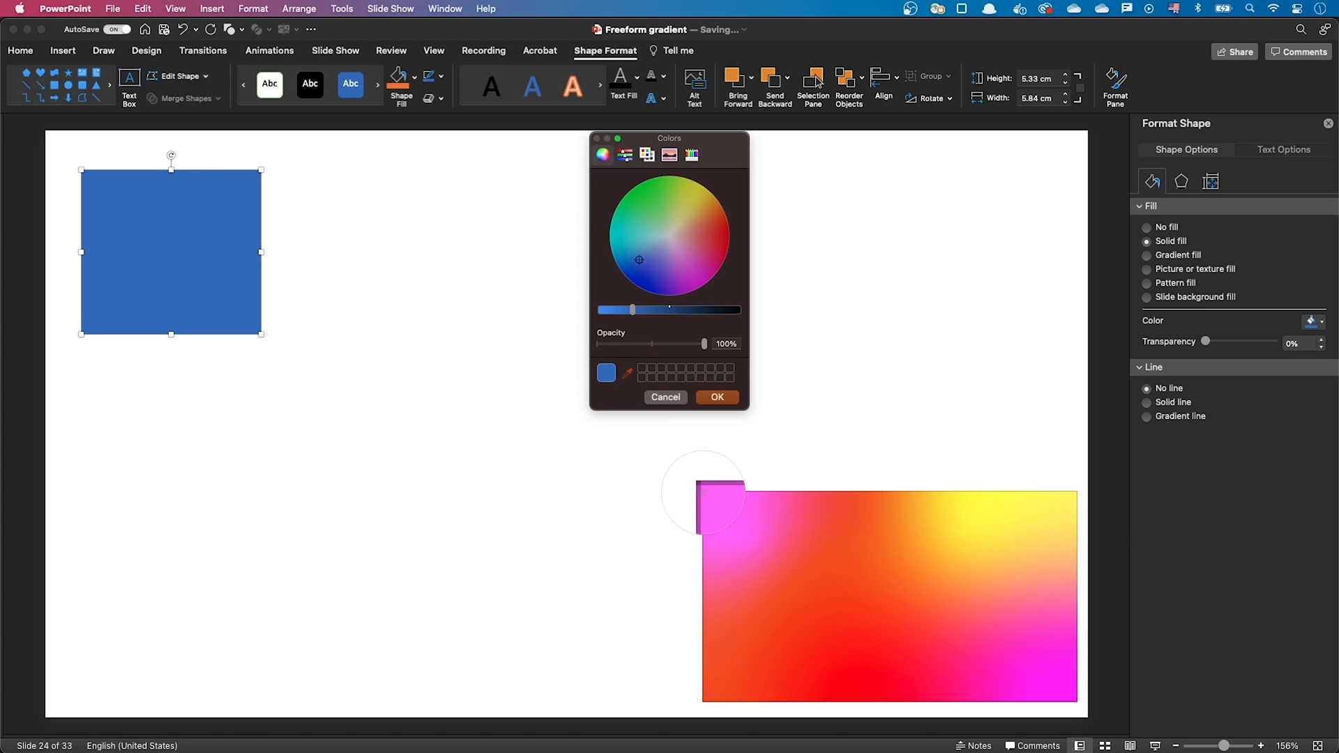
left_click(715, 397)
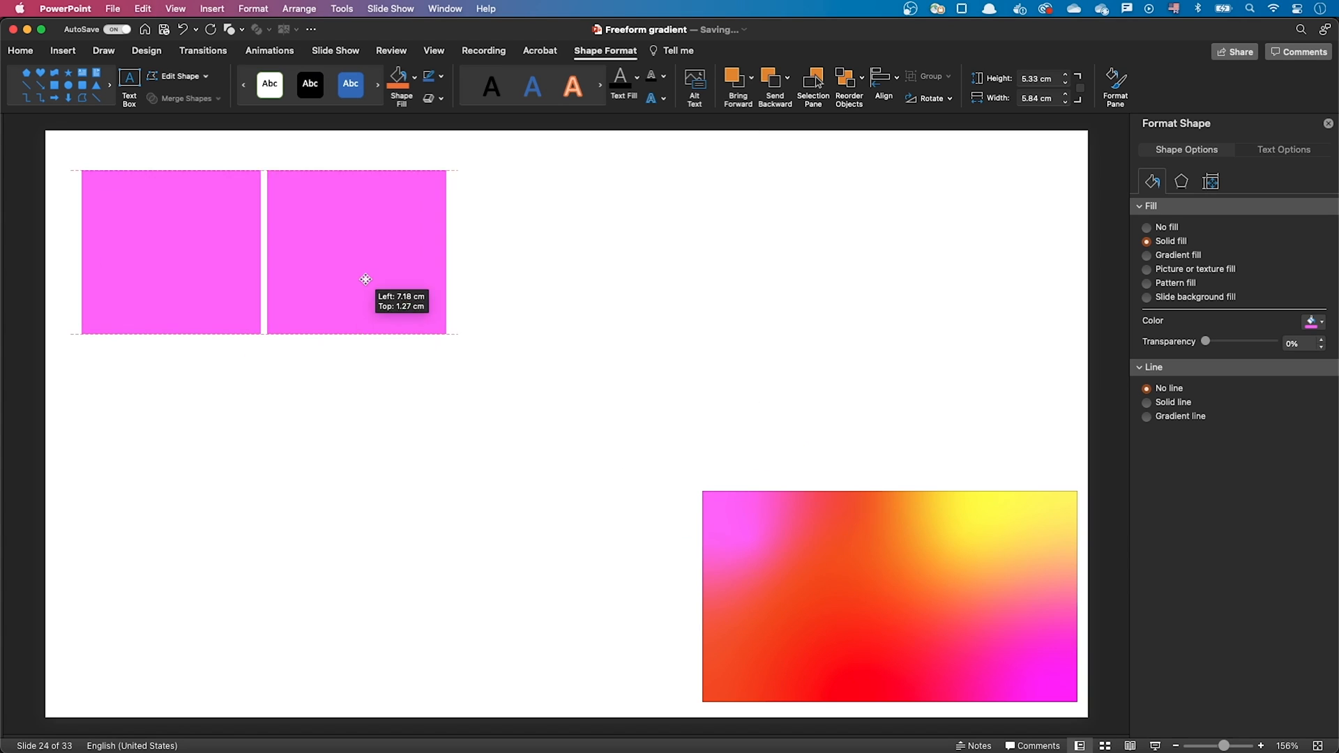
Step: Recolor the second rectangle yellow and the lower rectangle red, sampled from the gradient
left_click(1313, 320)
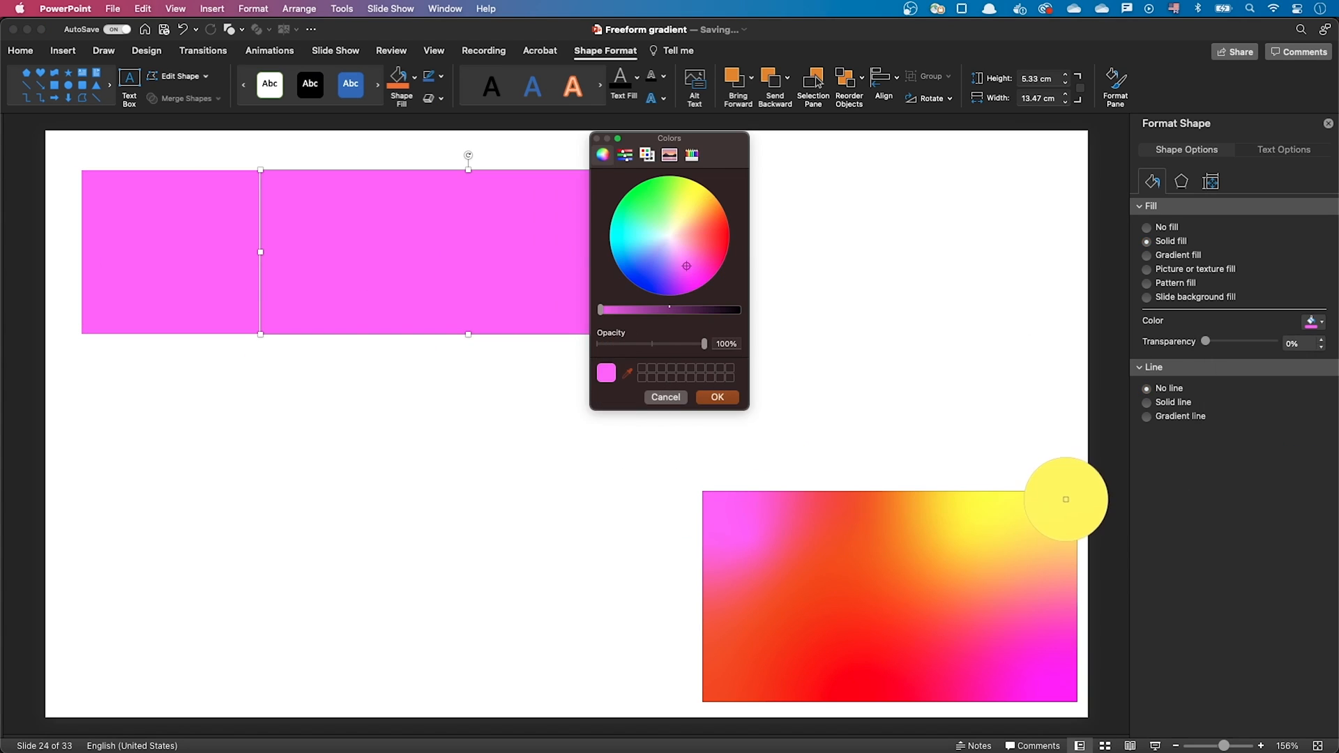
left_click(716, 397)
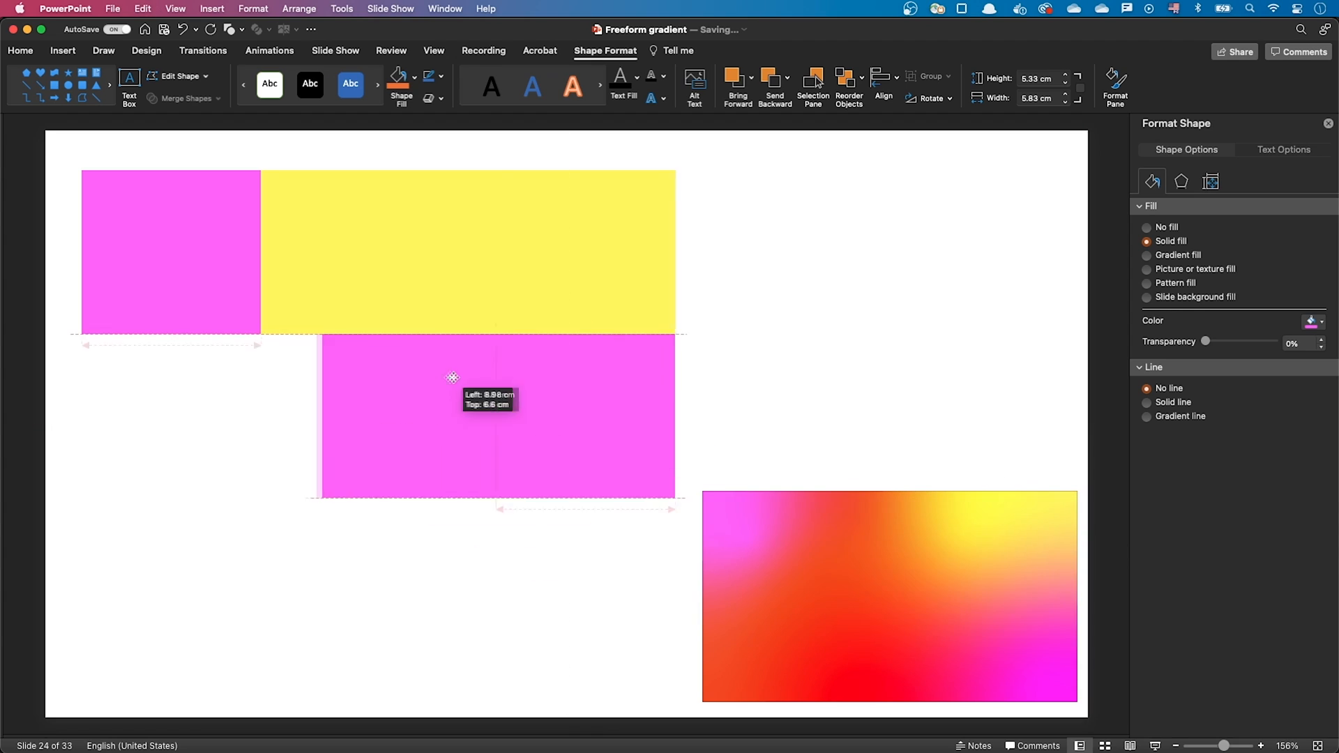
left_click(1309, 321)
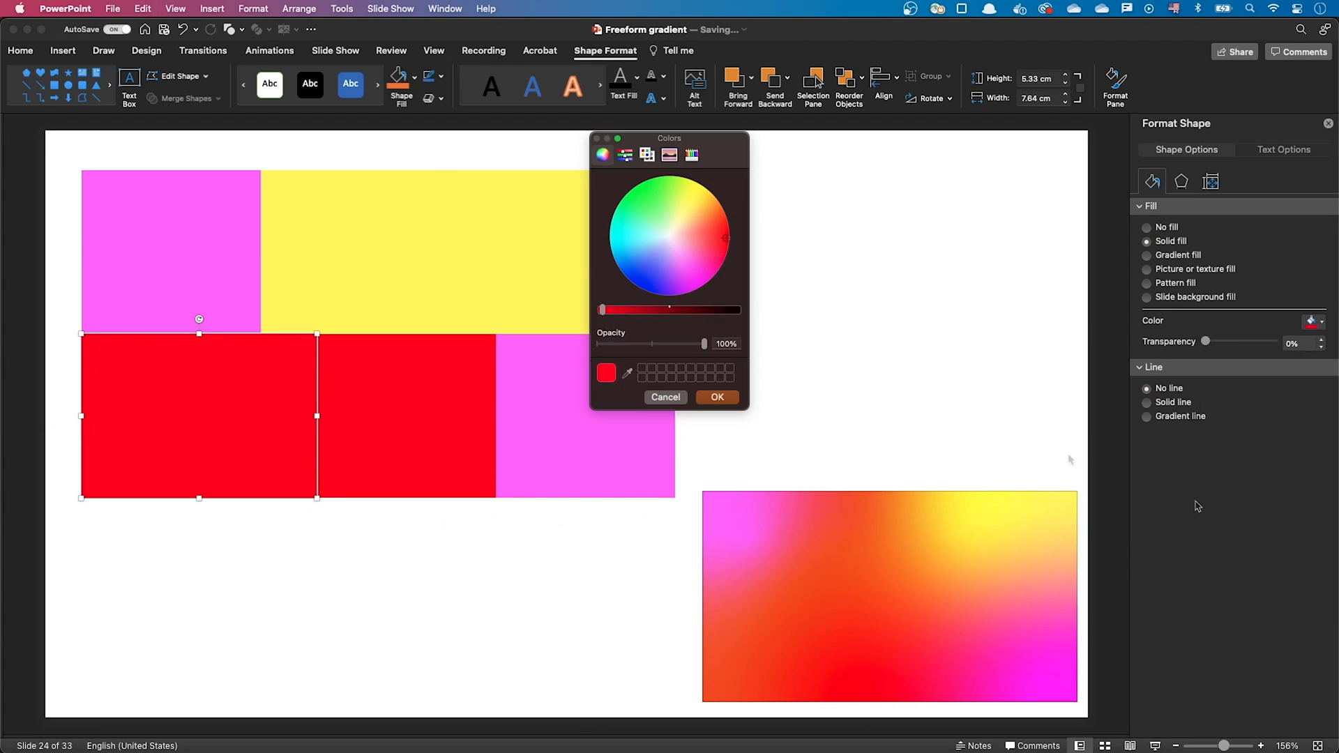
left_click(717, 397)
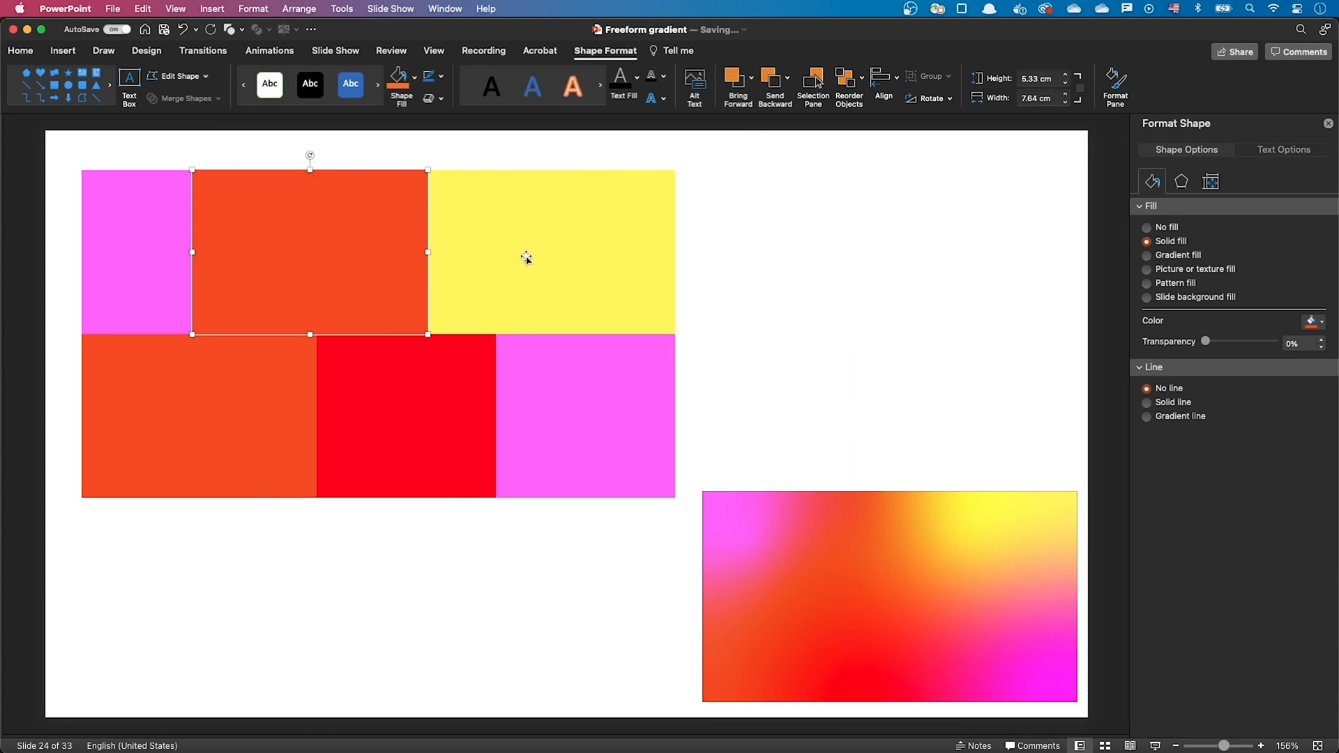
Step: Paste the shapes as a PNG picture and apply a Blur artistic effect with radius 21
left_click(418, 553)
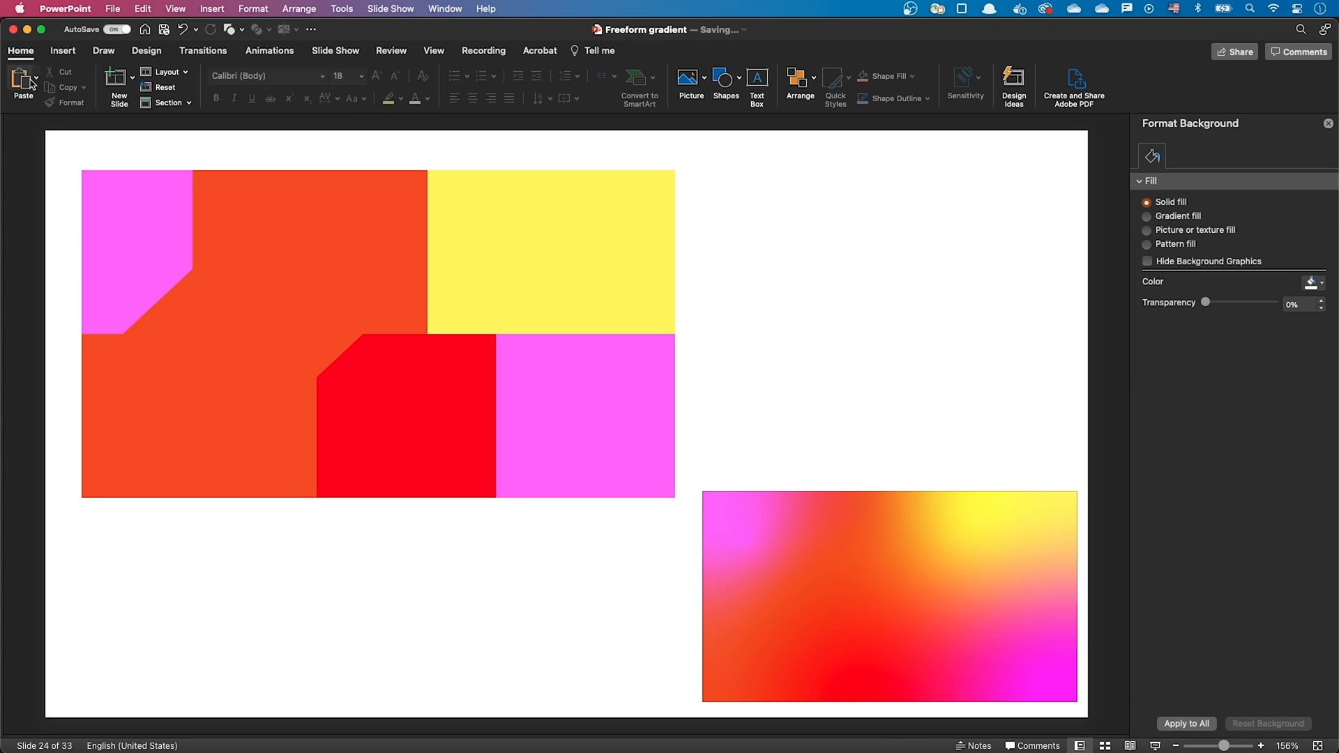
left_click(23, 81)
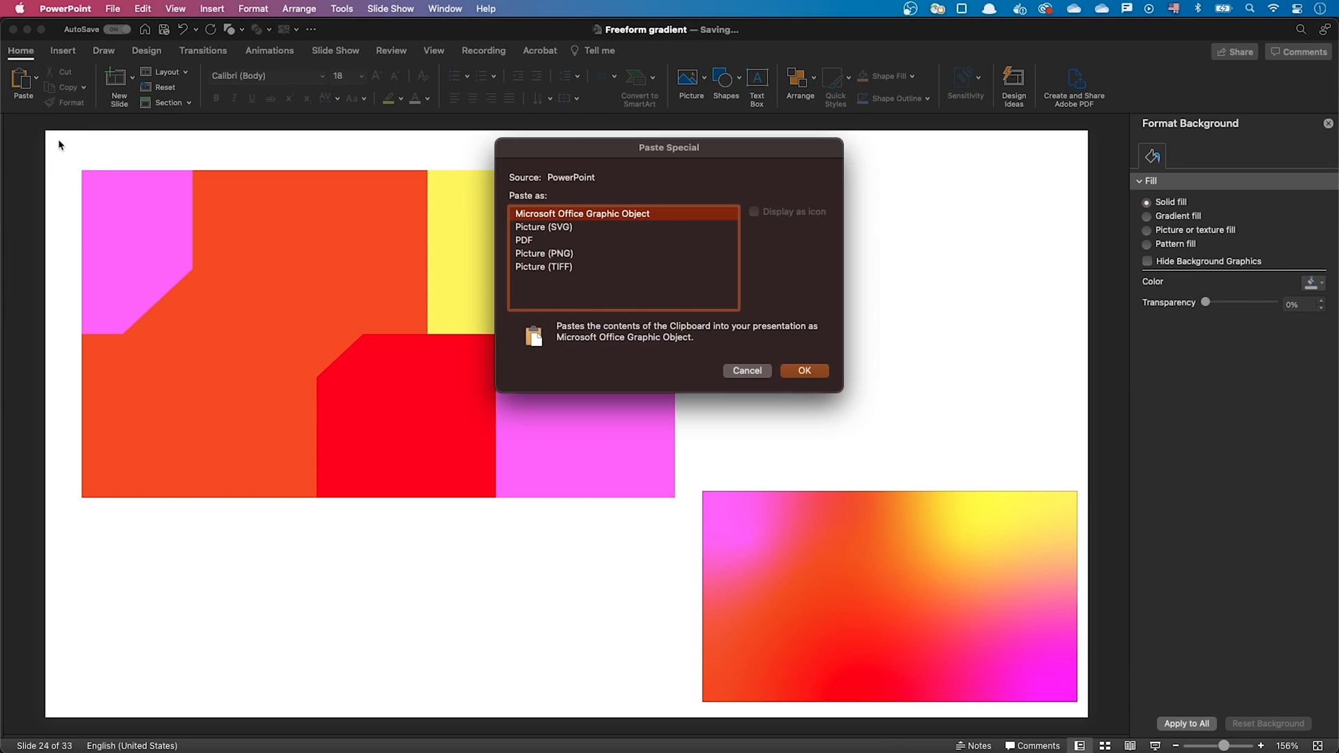
left_click(544, 254)
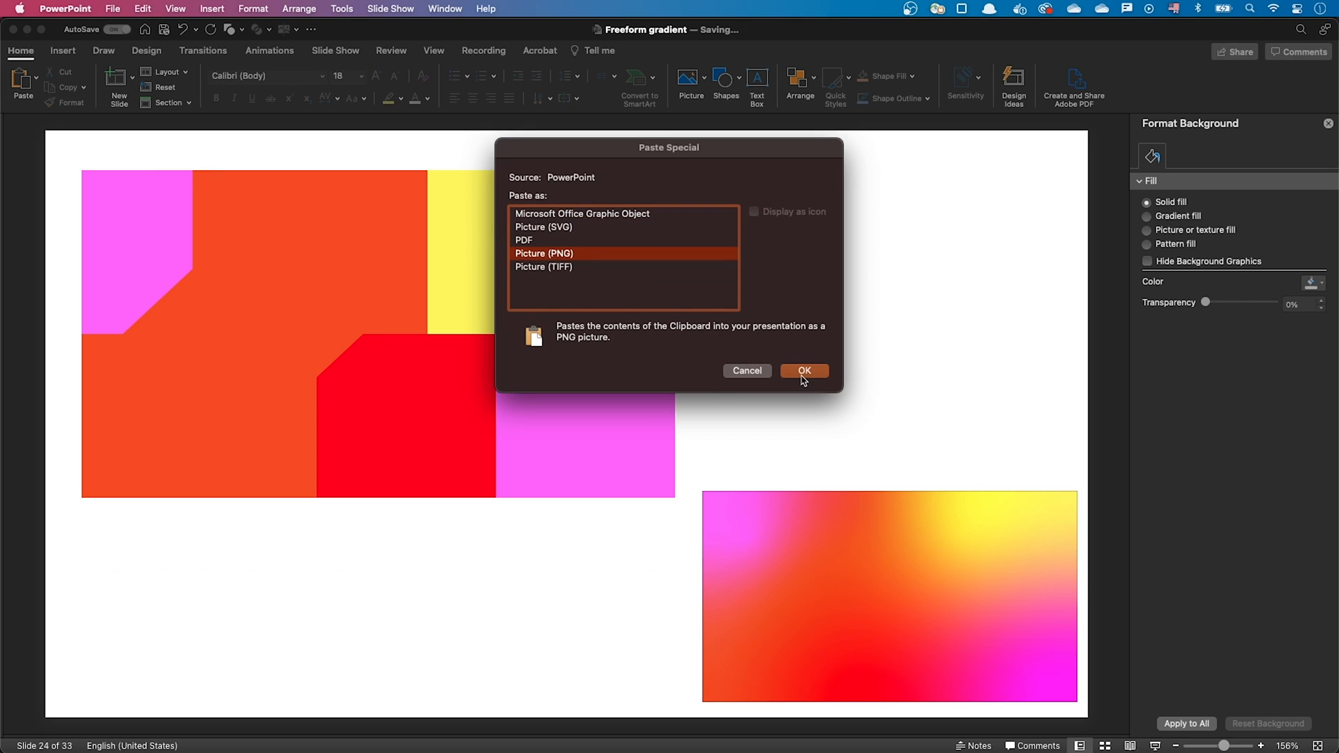
left_click(802, 369)
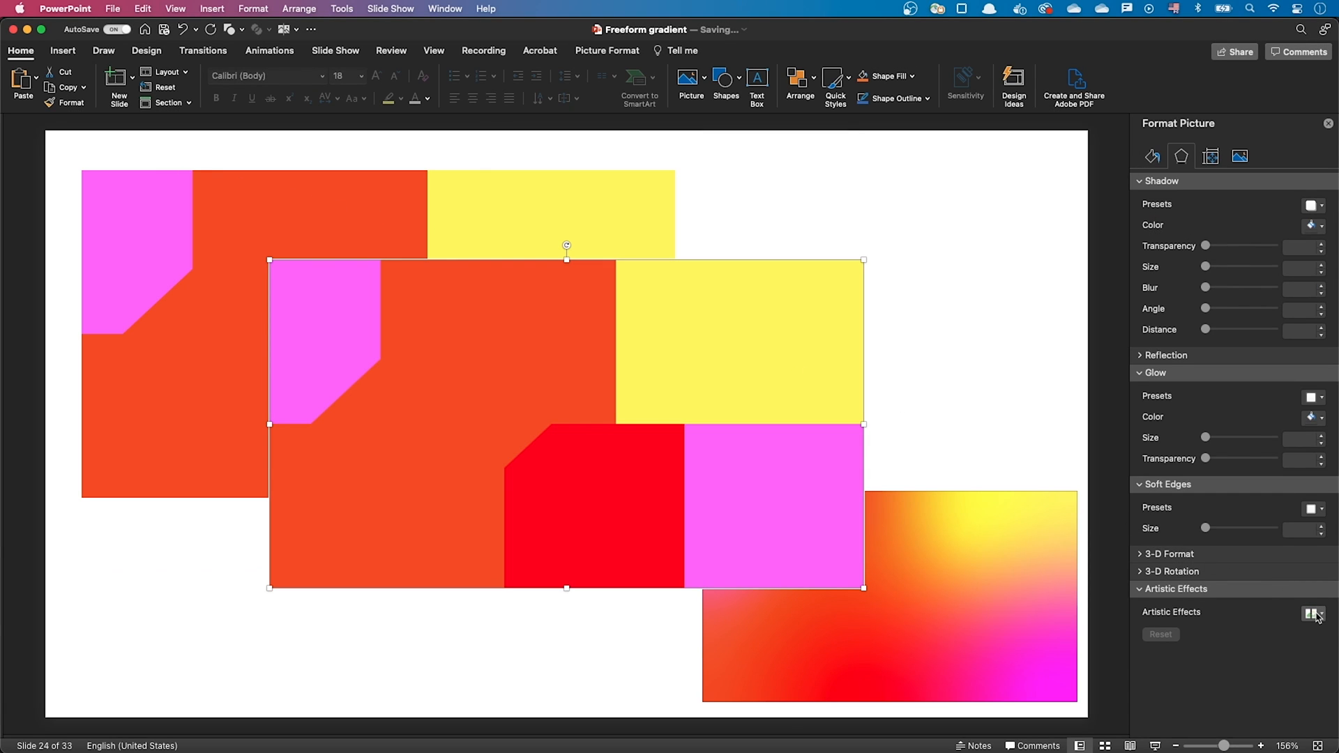
left_click(1316, 613)
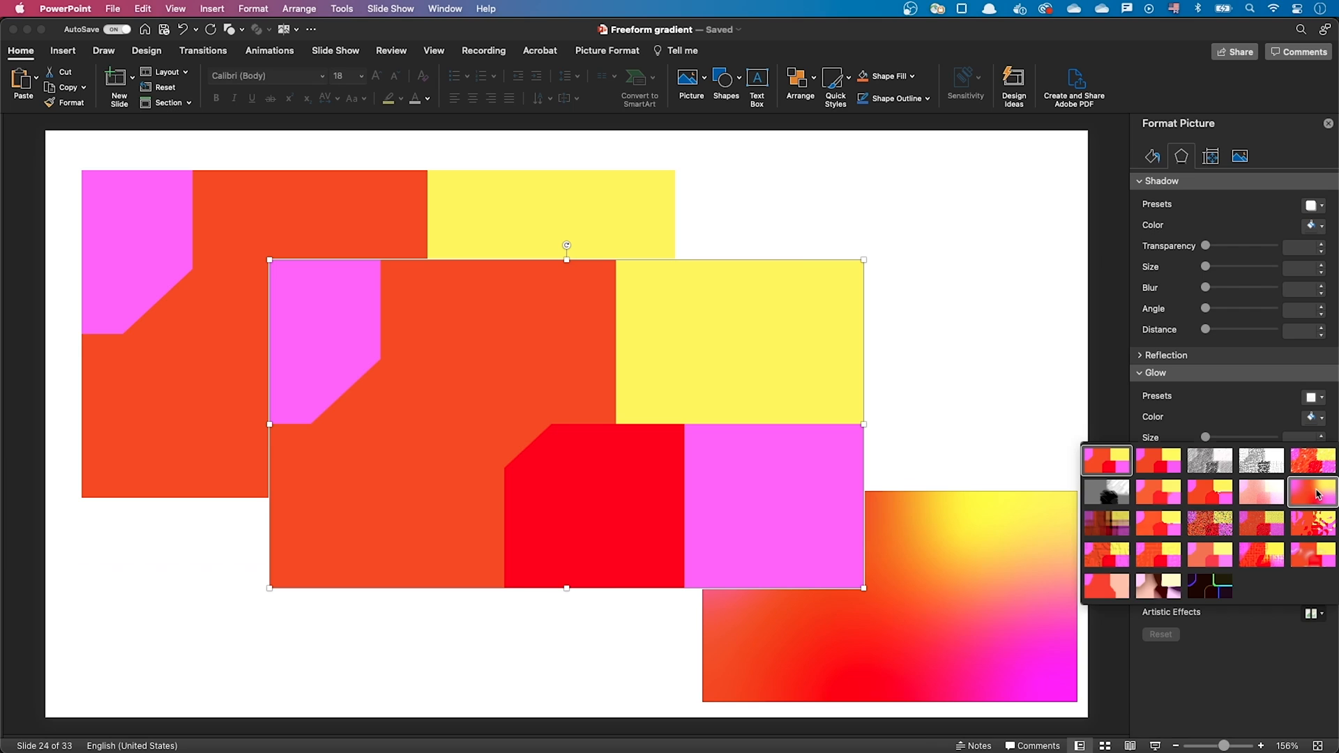
left_click(1106, 493)
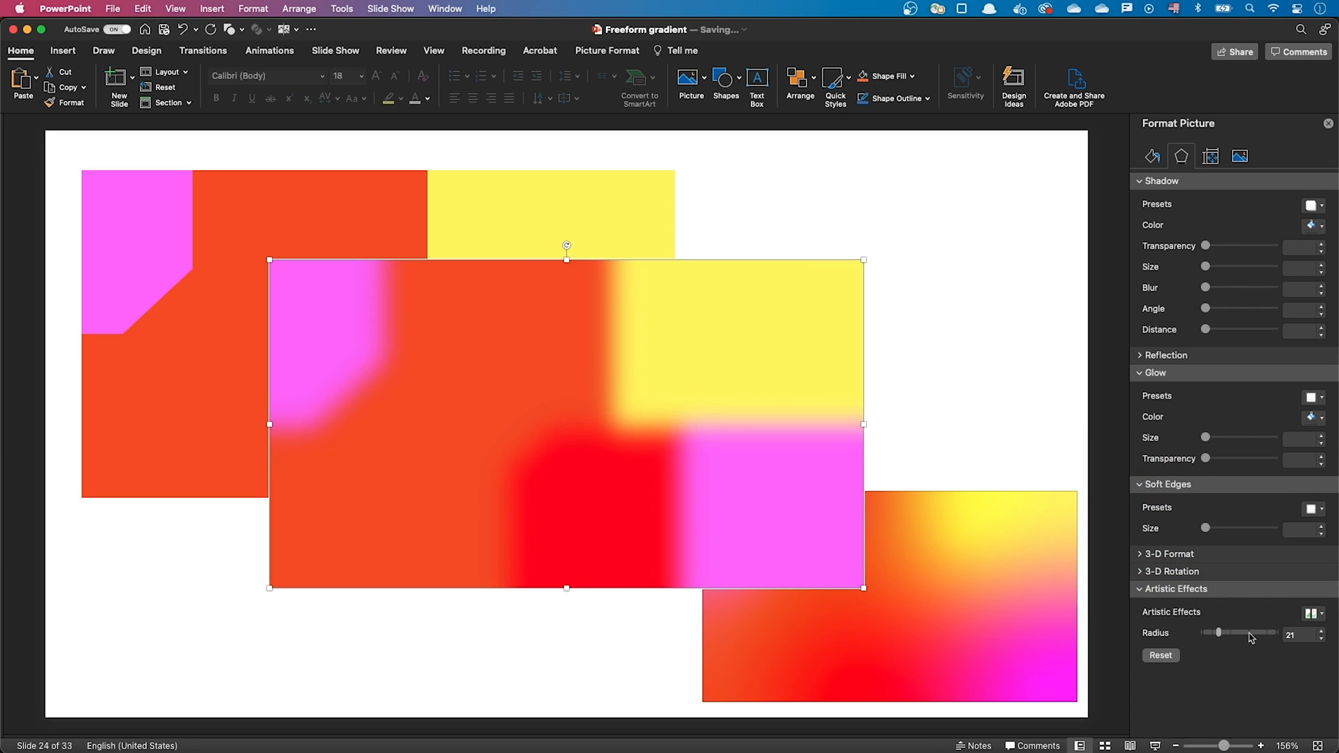